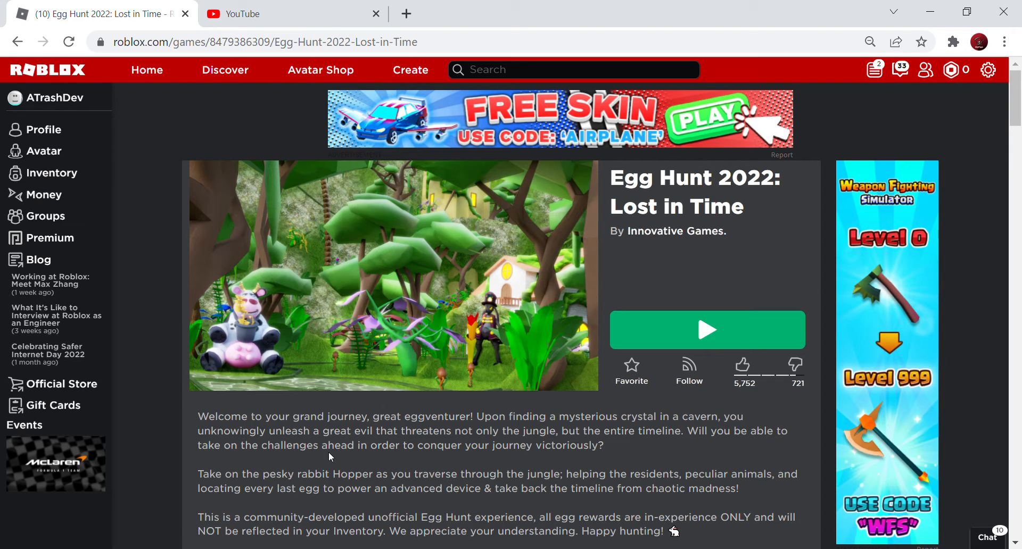
Step: Toggle the showcase between the jungle screenshot and the YouTube trailer, ending on the trailer
click(392, 275)
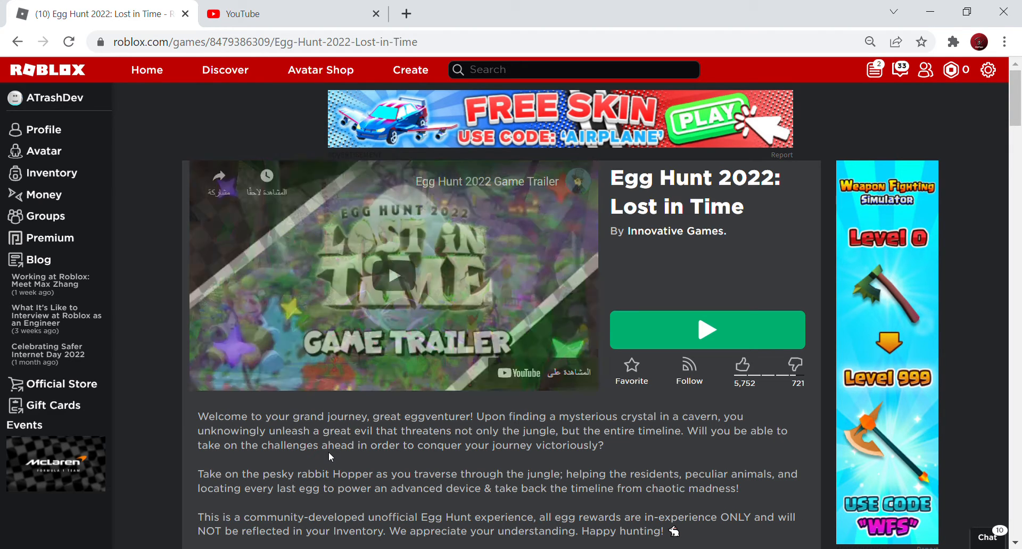
click(393, 274)
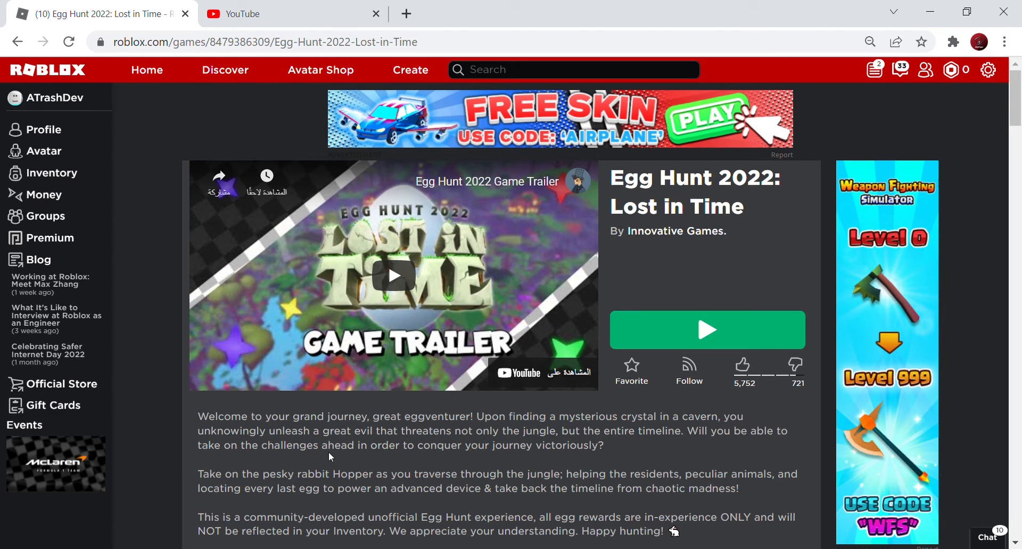
click(393, 276)
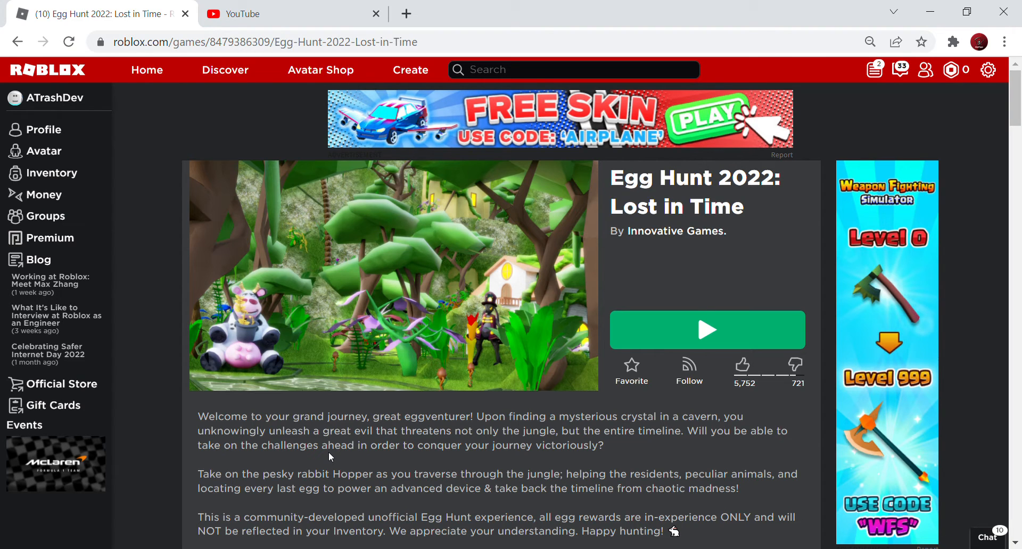
click(393, 275)
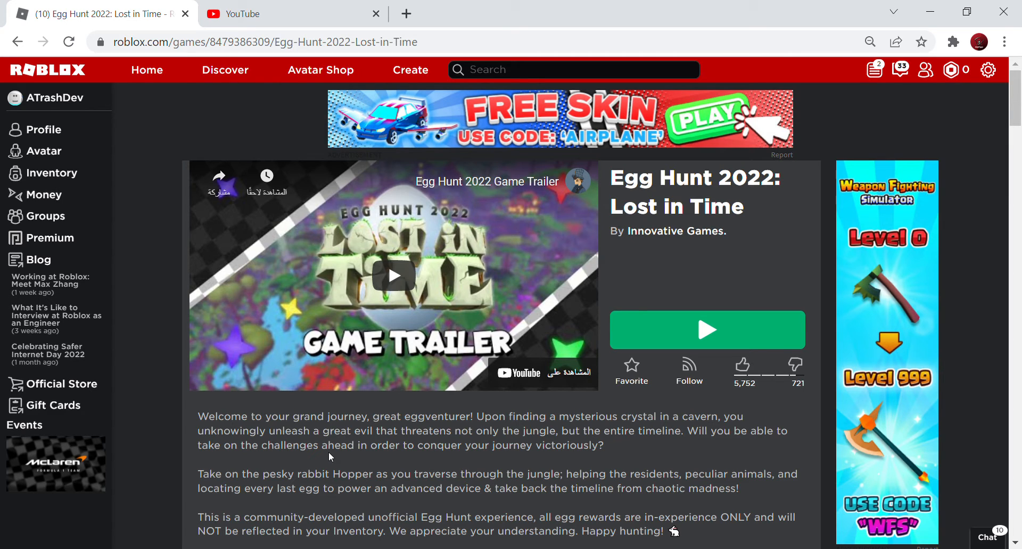
click(393, 276)
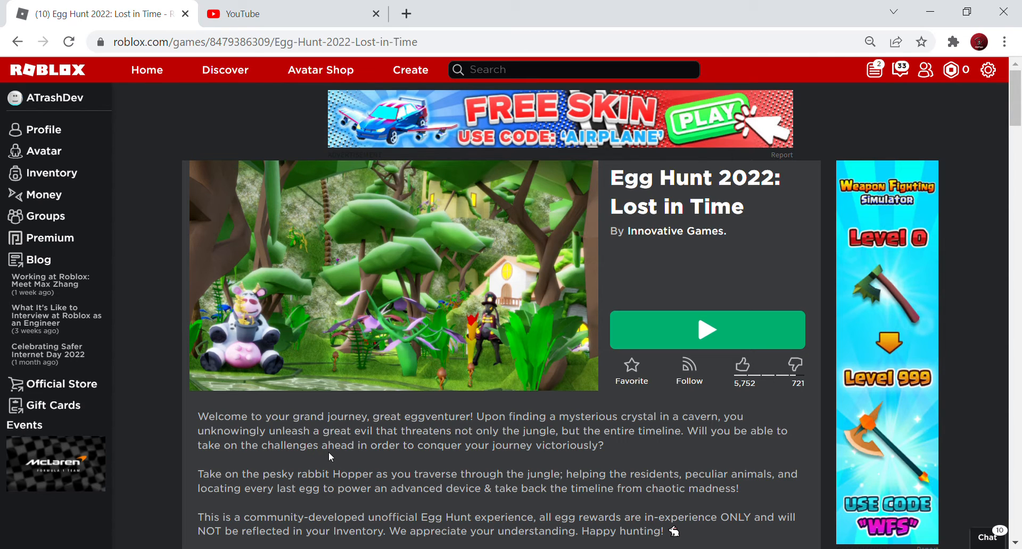
click(392, 275)
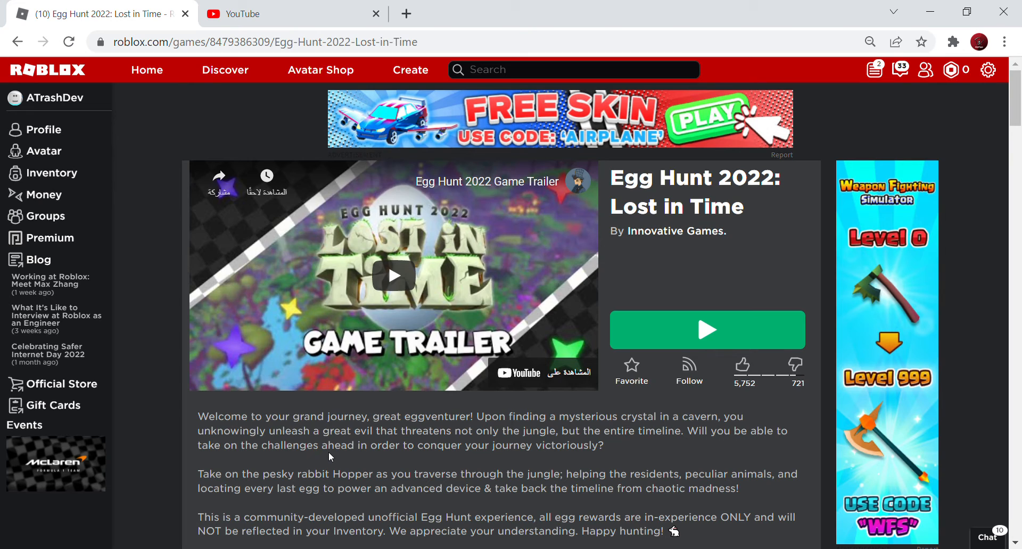
click(392, 275)
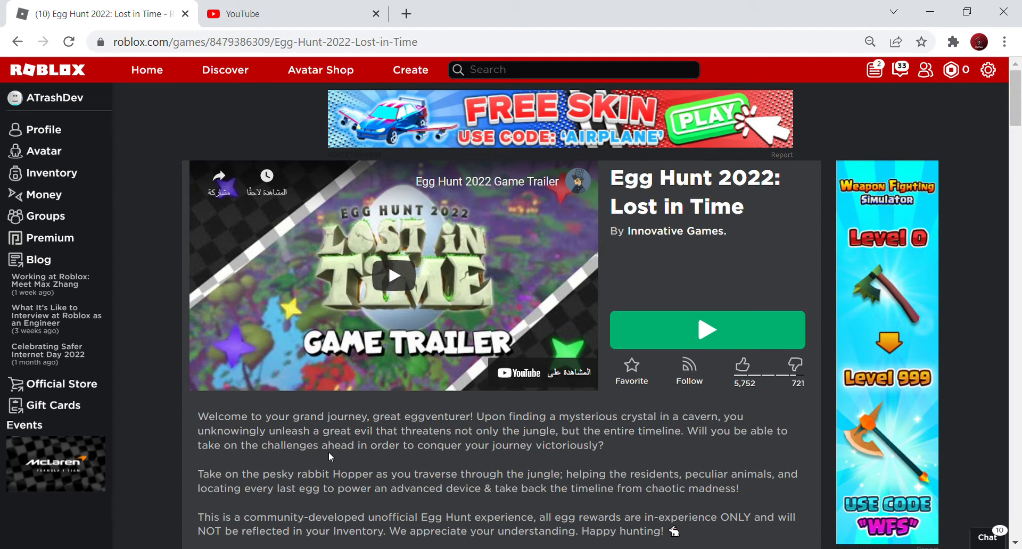
click(392, 276)
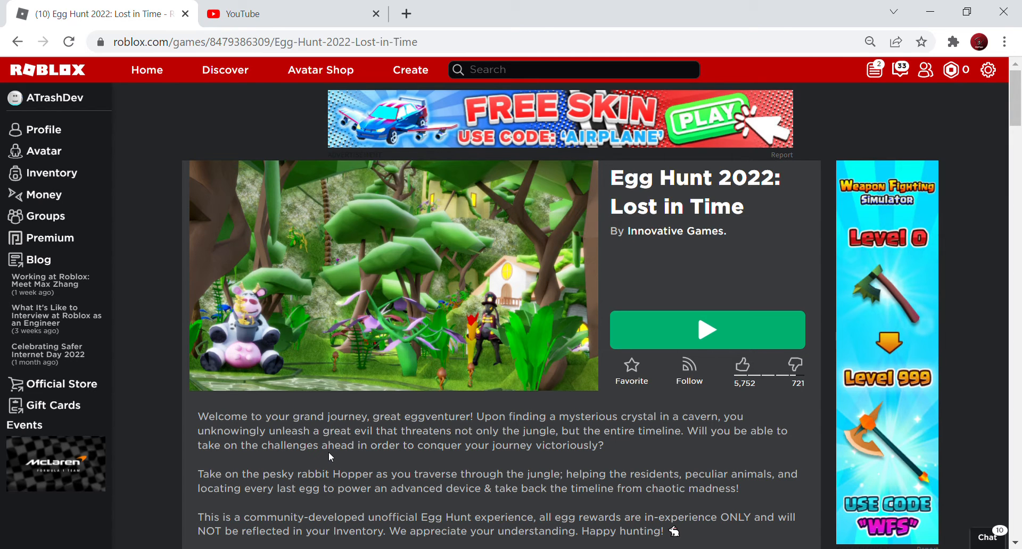
click(392, 275)
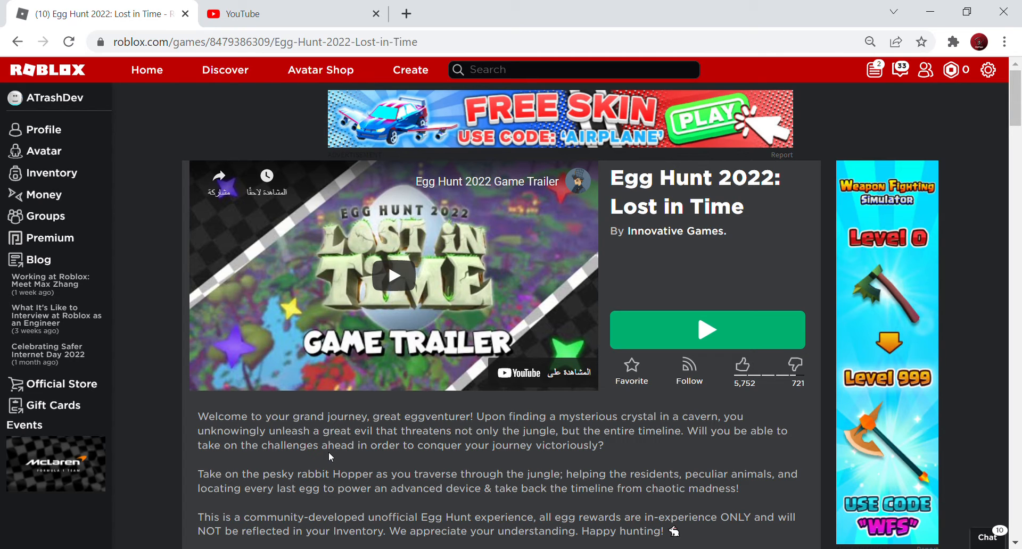
Step: Browse down the badge list, then return up to the stats and Social Links
scroll(down, 3)
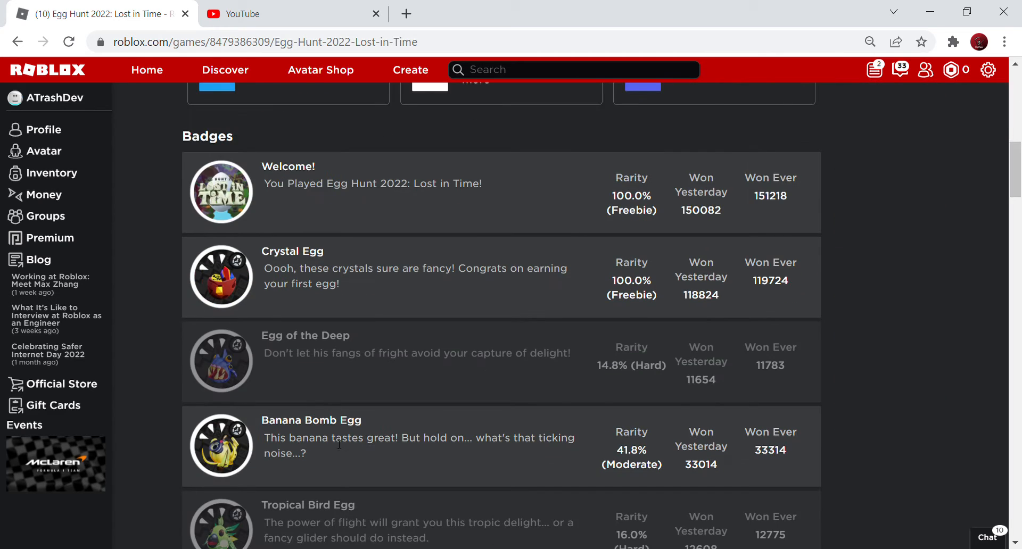
mouse_move(293, 406)
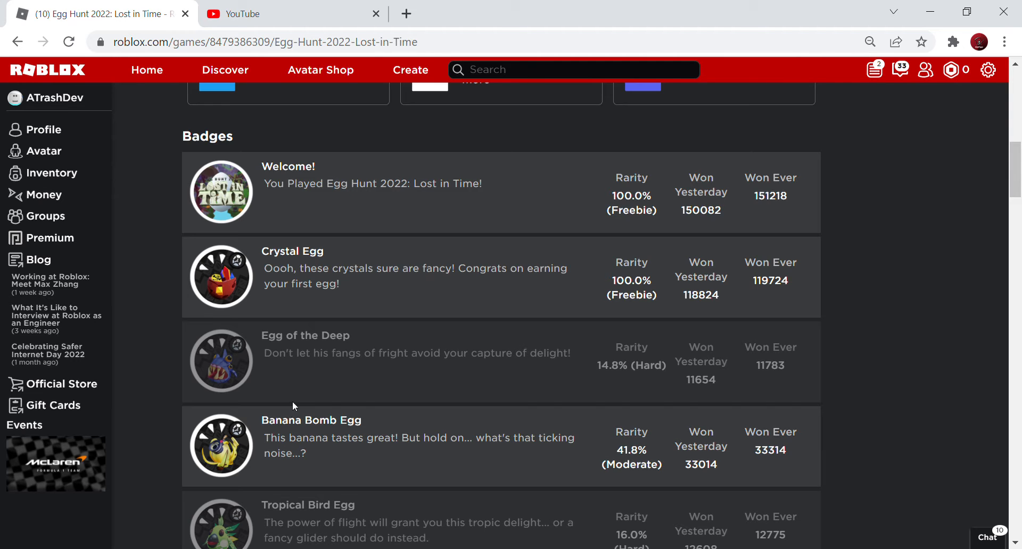
scroll(down, 3)
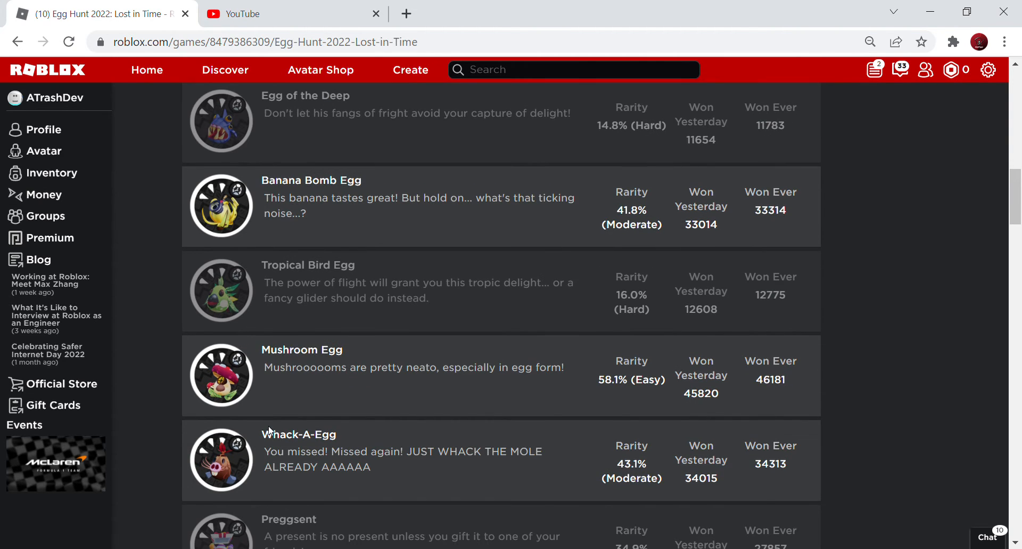
scroll(down, 3)
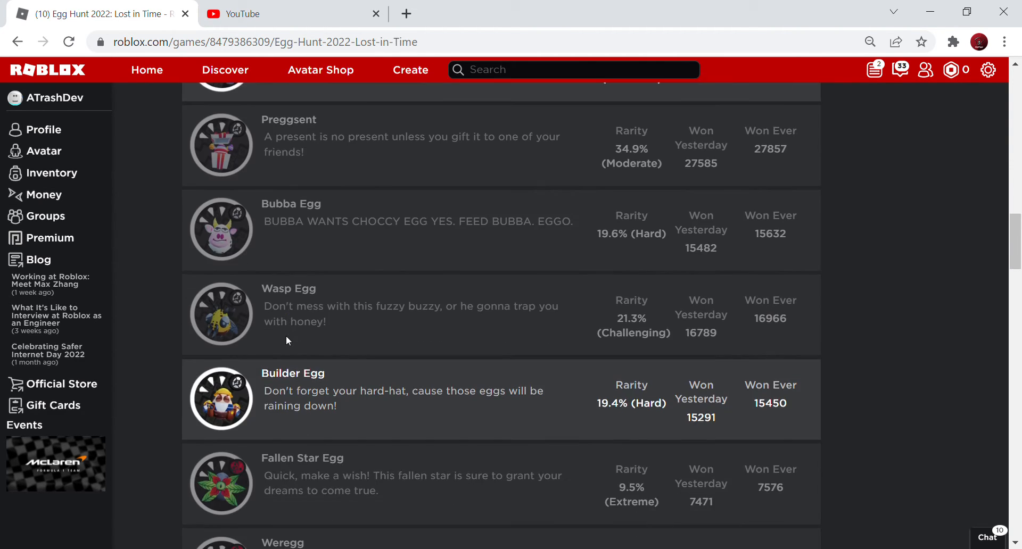
scroll(down, 3)
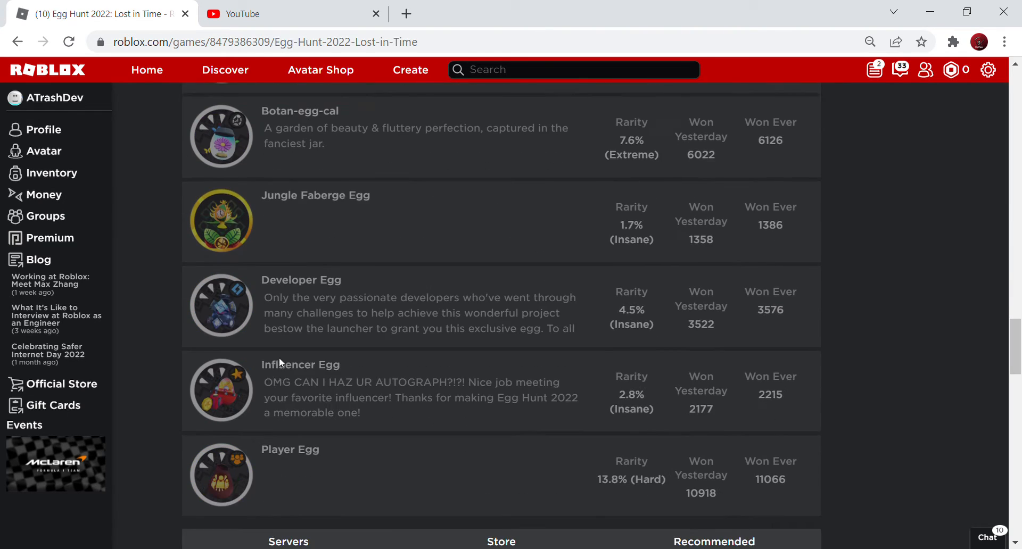
scroll(up, 3)
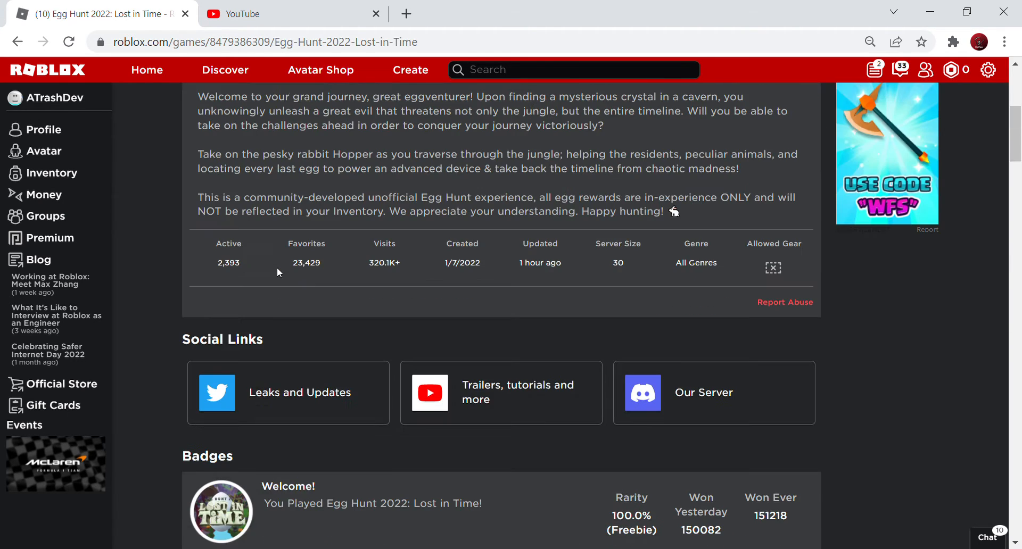
Step: Scroll the badges down to Mushroom Egg, Whack-A-Egg, Preggsent, Bubba Egg and Wasp Egg
scroll(down, 3)
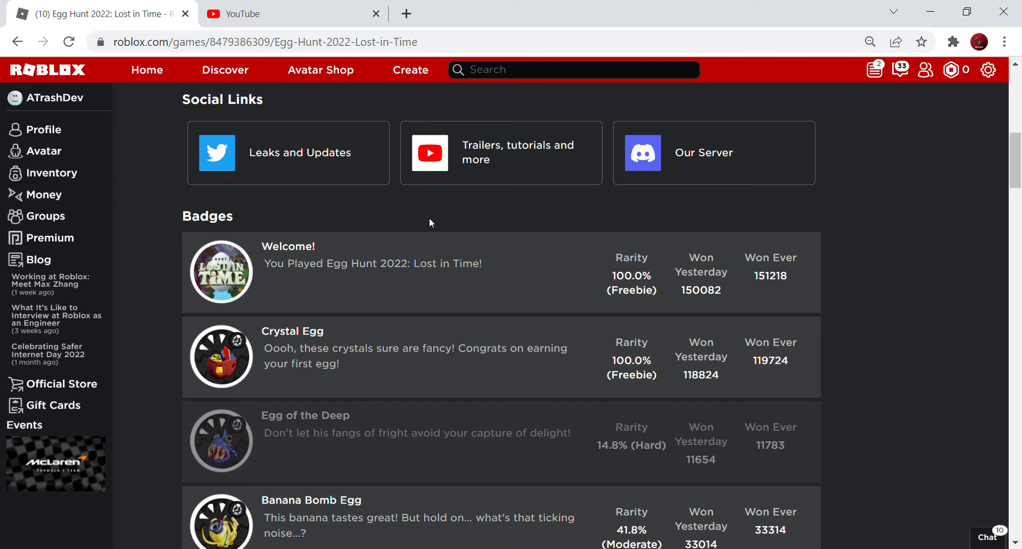
mouse_move(417, 276)
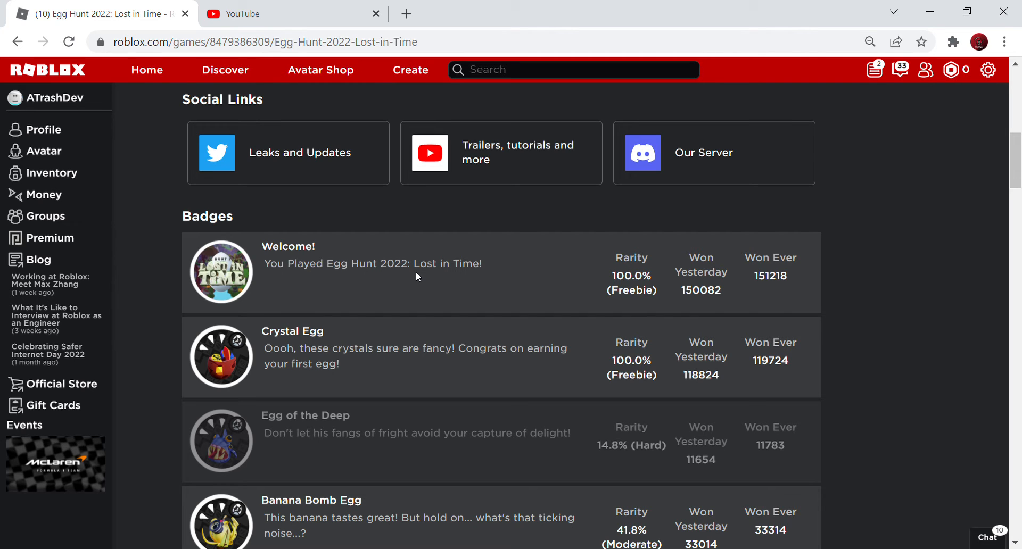
scroll(down, 3)
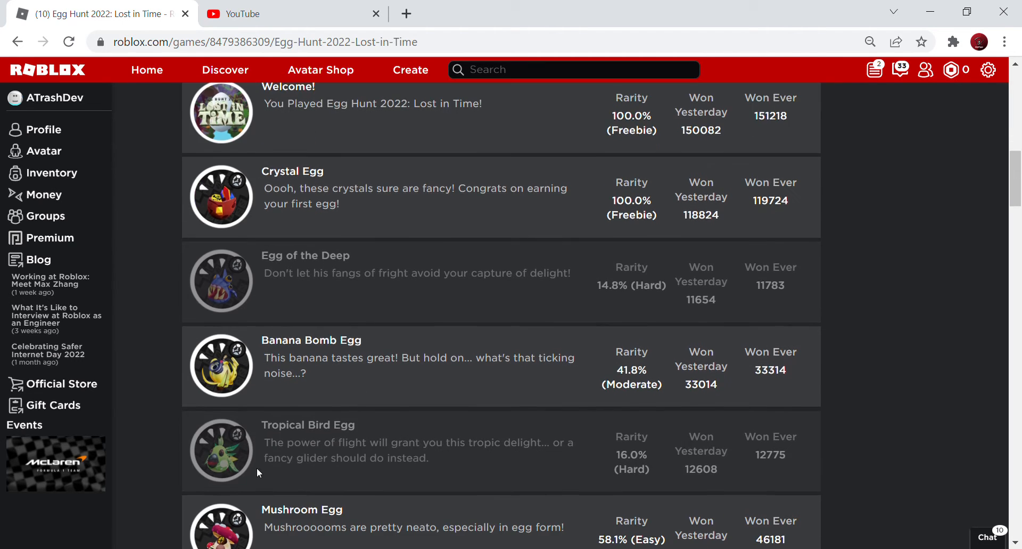
mouse_move(254, 538)
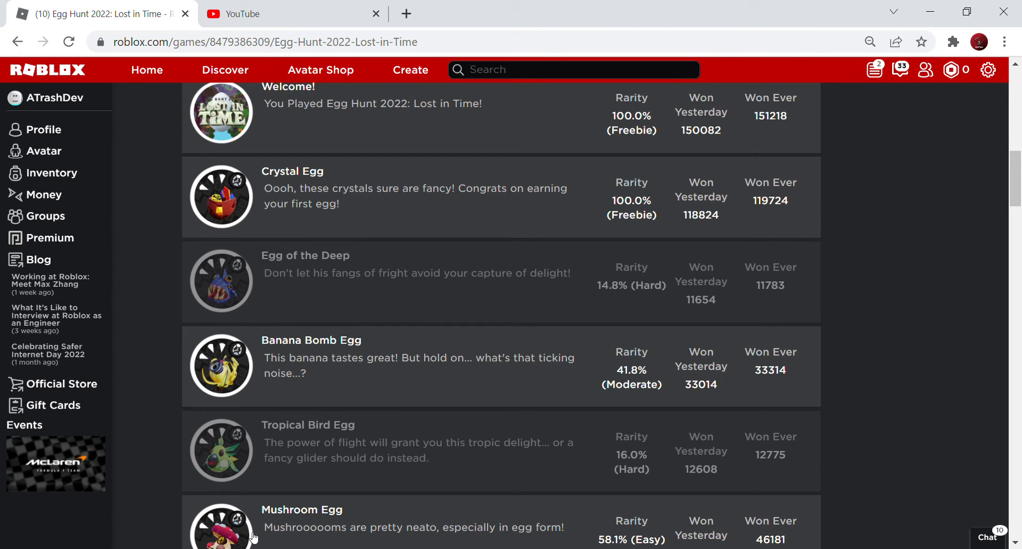
mouse_move(167, 464)
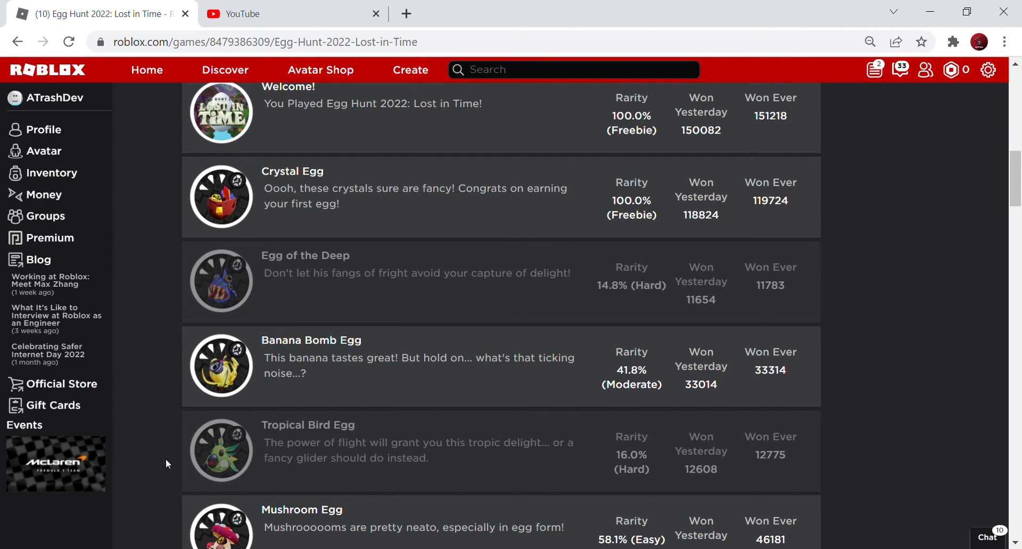
scroll(down, 3)
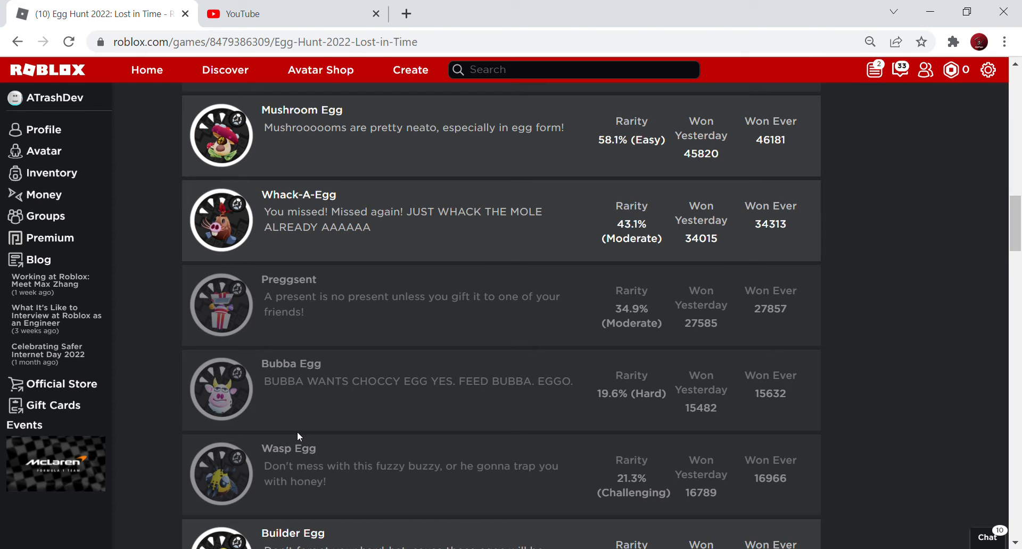
mouse_move(221, 375)
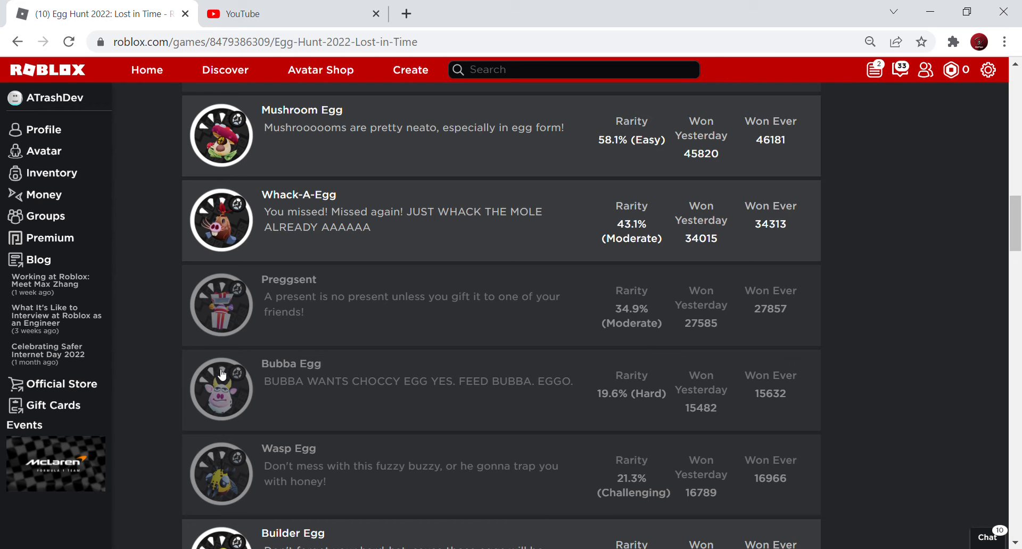
Step: Scroll the badges on to Builder Egg, Fallen Star Egg, Weregg and Beggsic Egg
scroll(down, 3)
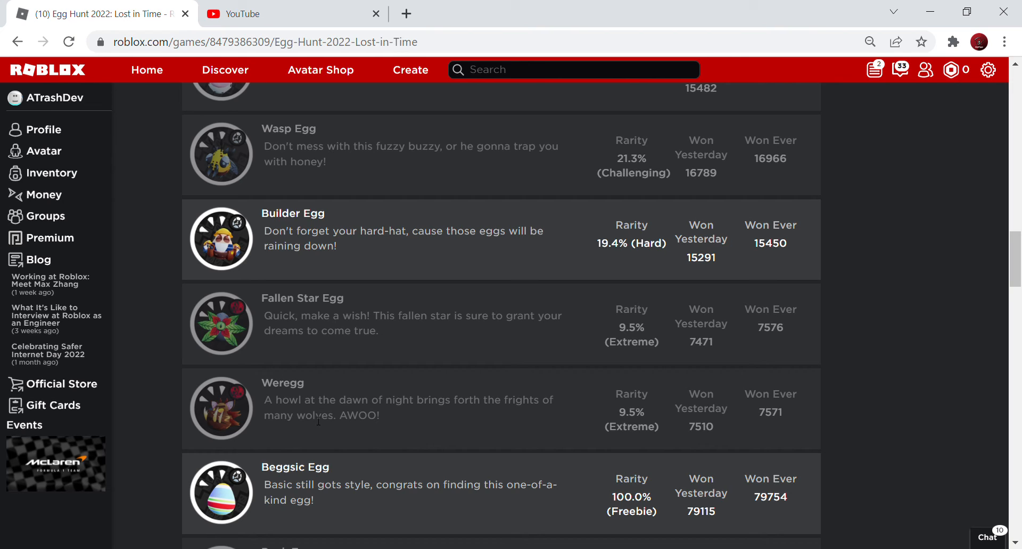
mouse_move(319, 412)
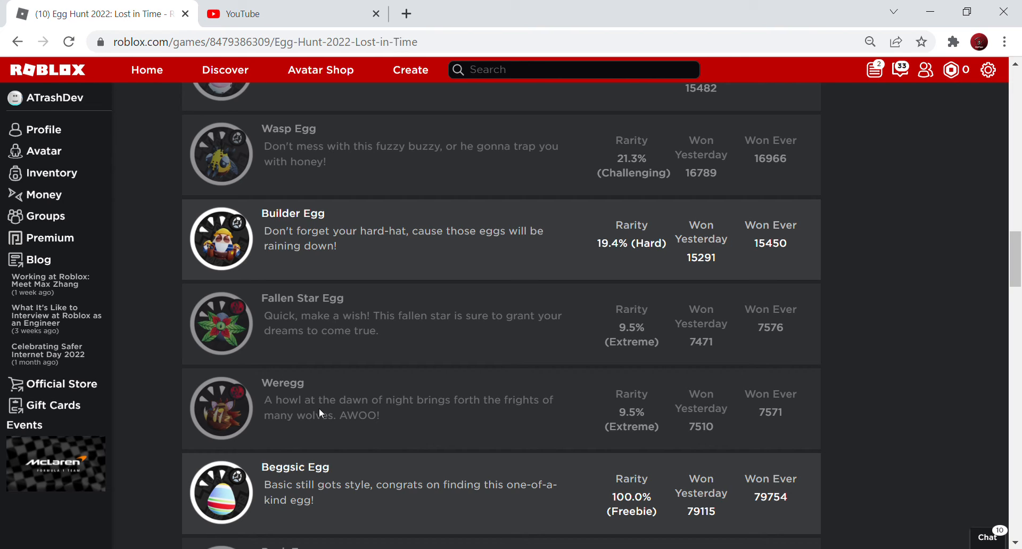
mouse_move(665, 250)
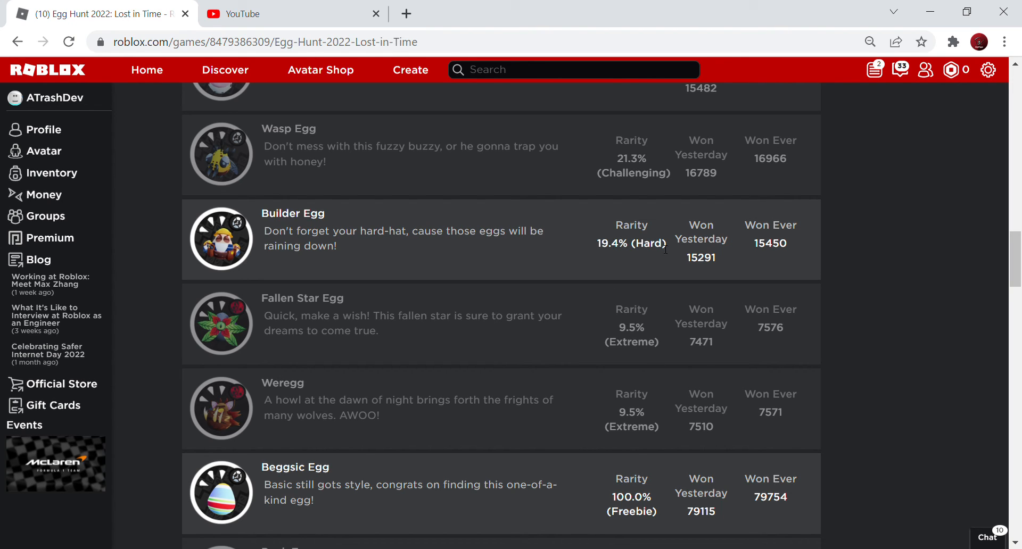
mouse_move(654, 294)
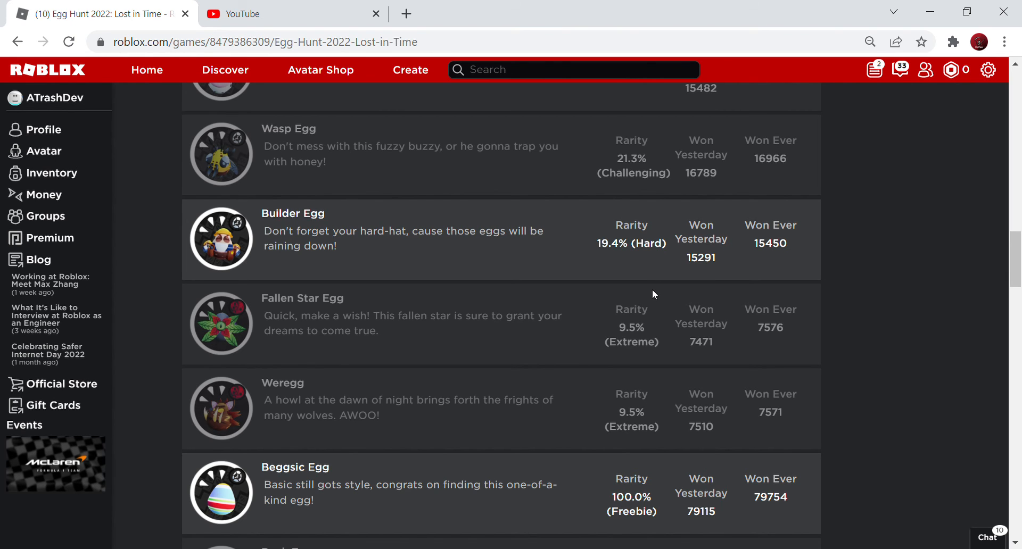
Step: Scroll the badges down to Punk Egg, Gladiator Egg, Frog Egg and Waffle Egg
scroll(down, 3)
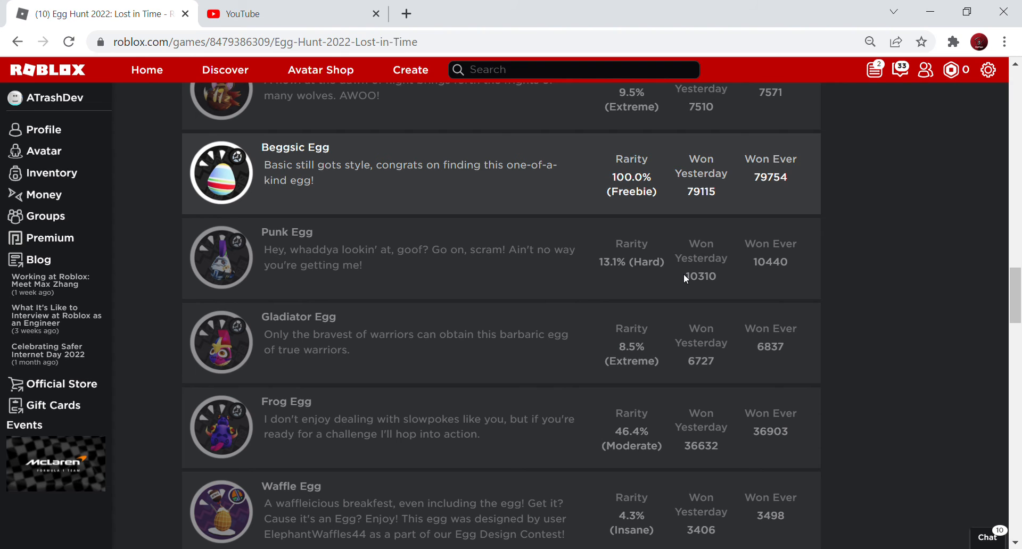
mouse_move(708, 234)
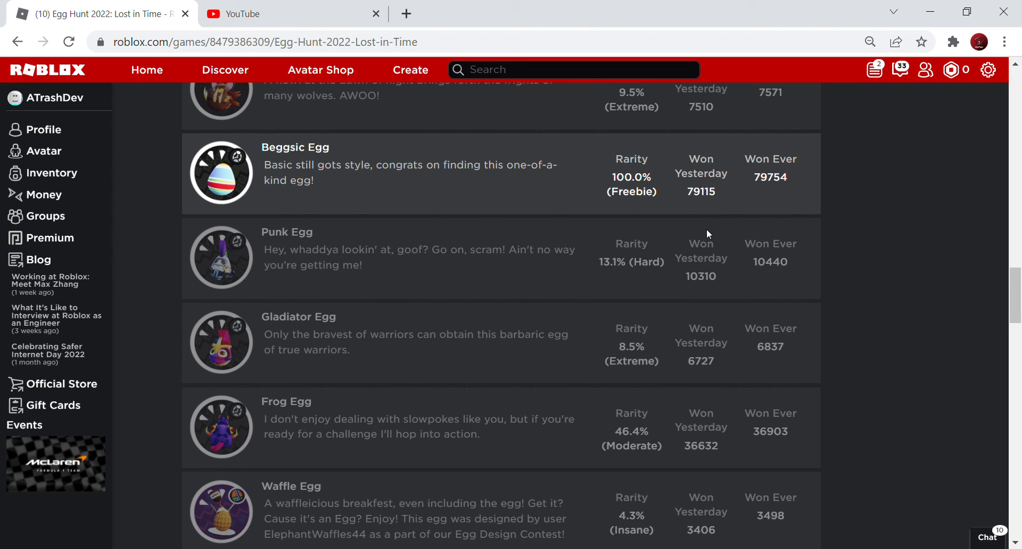
mouse_move(607, 287)
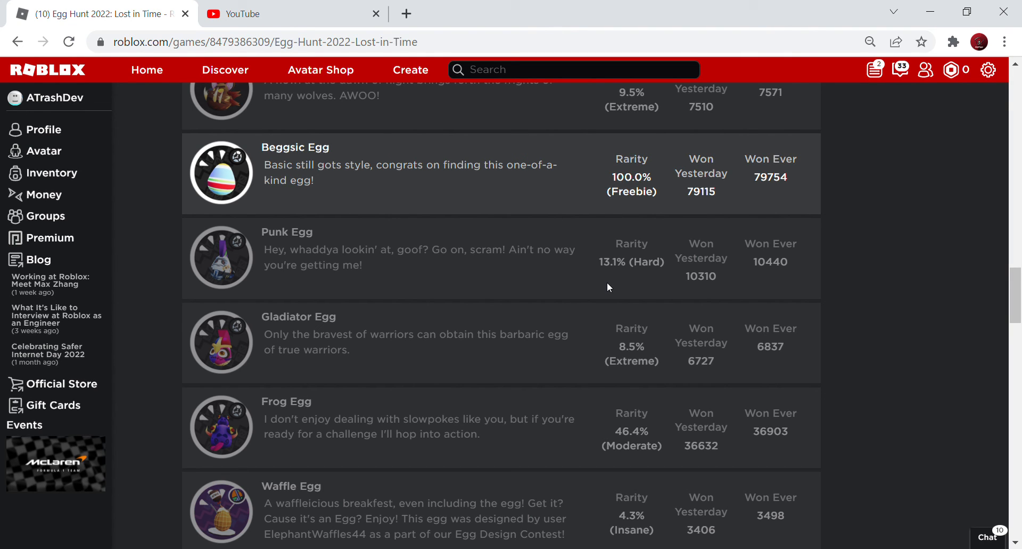
mouse_move(485, 291)
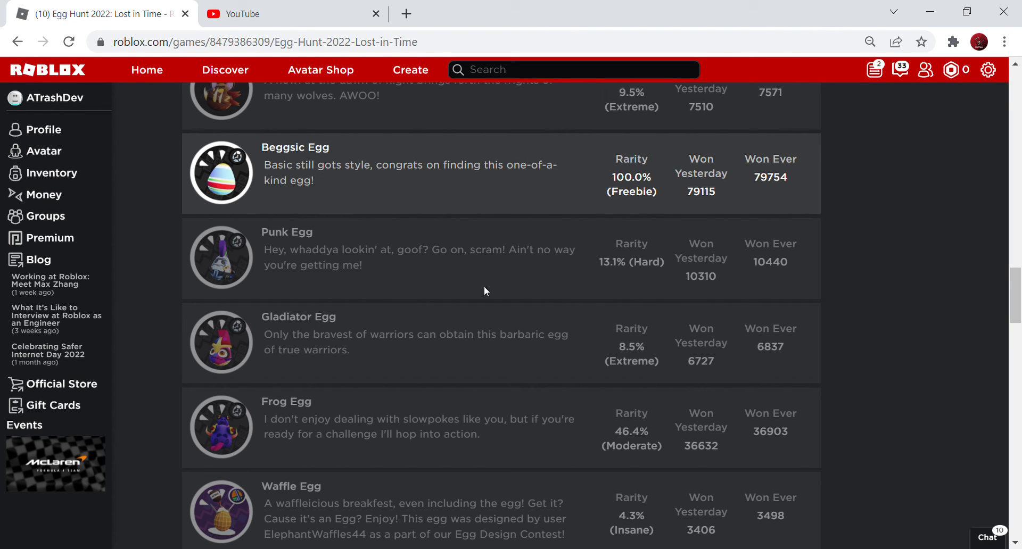
mouse_move(467, 296)
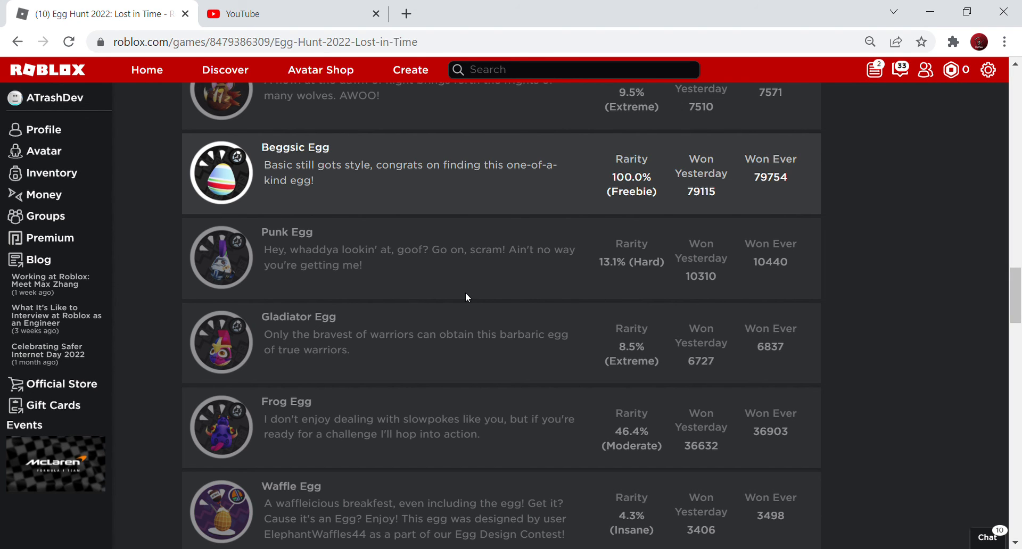
mouse_move(588, 196)
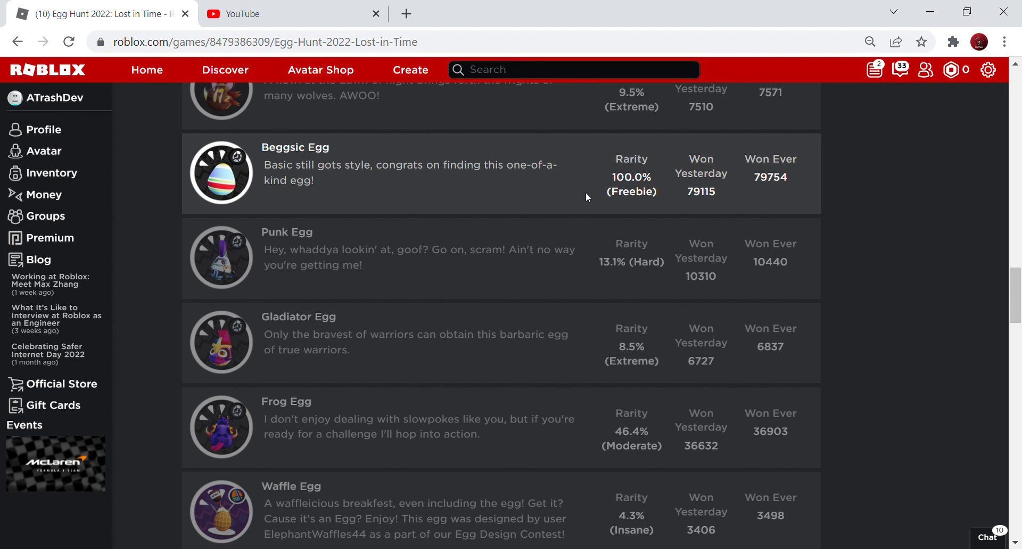
mouse_move(592, 190)
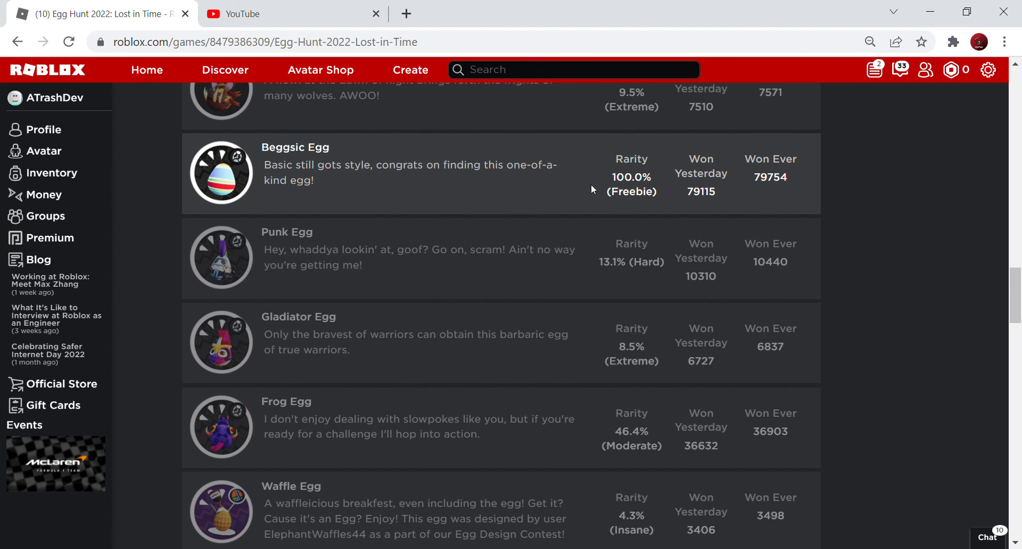
mouse_move(826, 235)
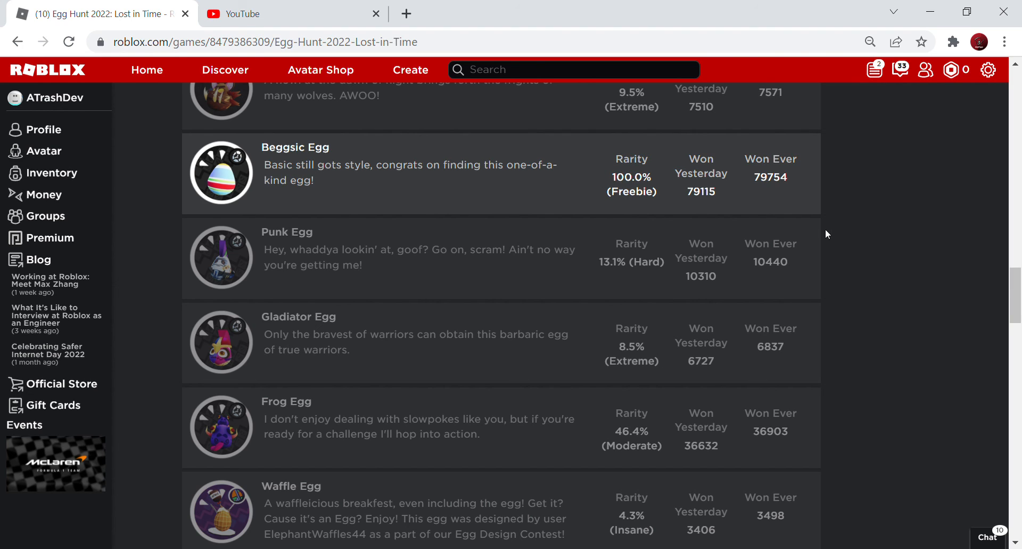
mouse_move(833, 238)
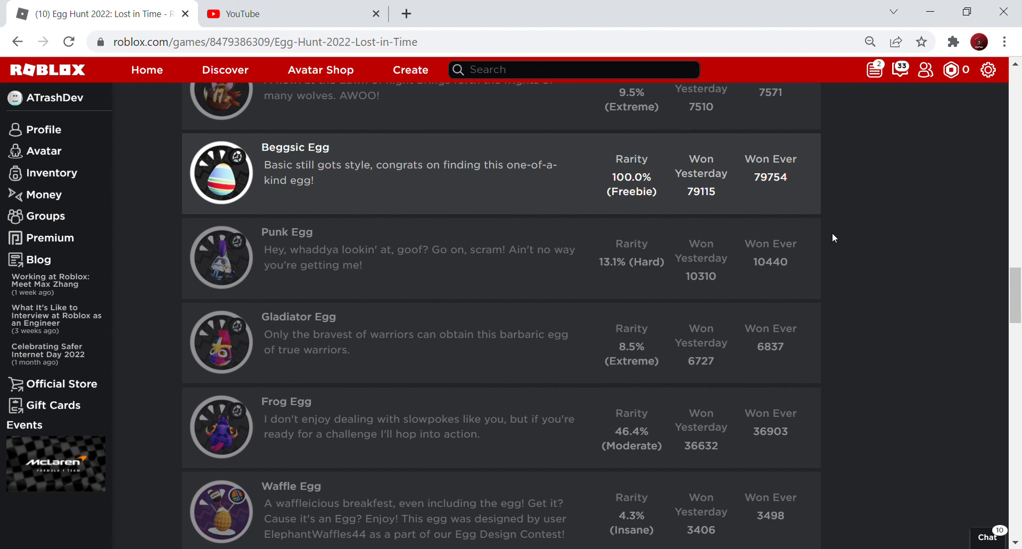
mouse_move(831, 246)
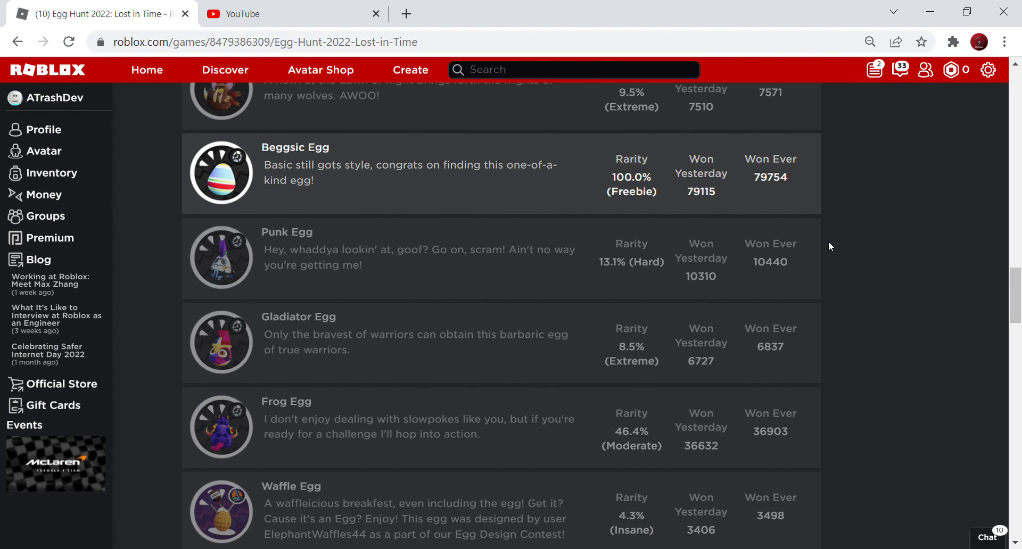
mouse_move(836, 235)
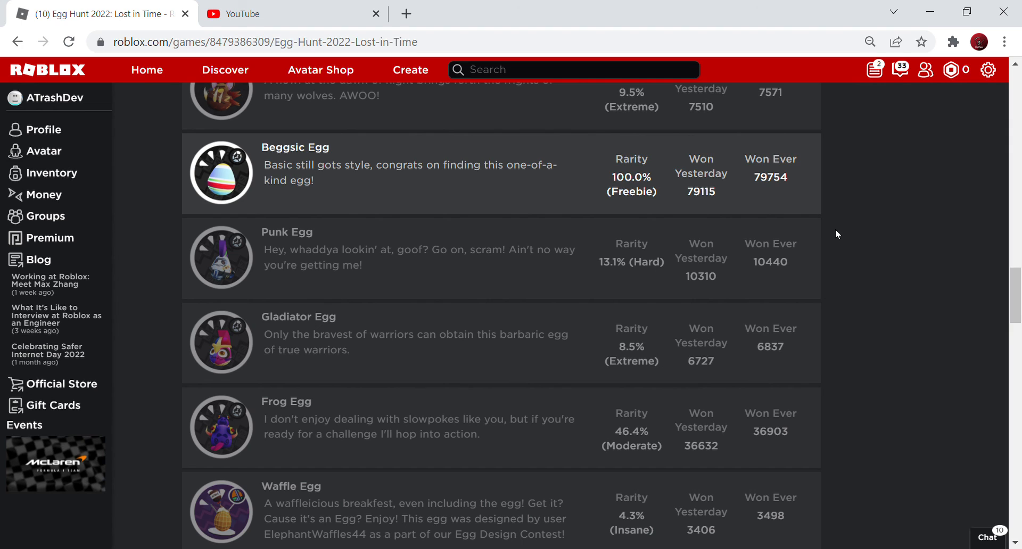
mouse_move(961, 90)
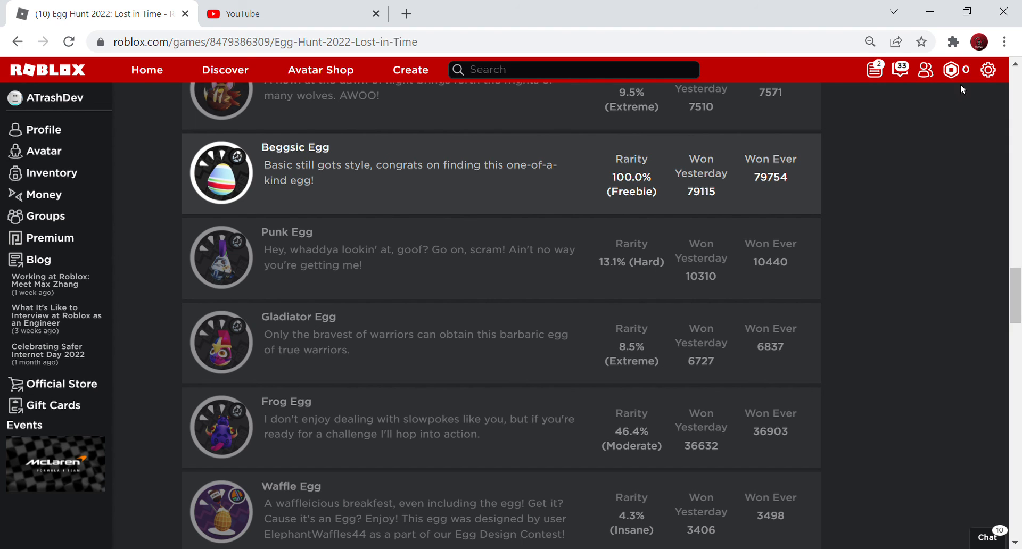